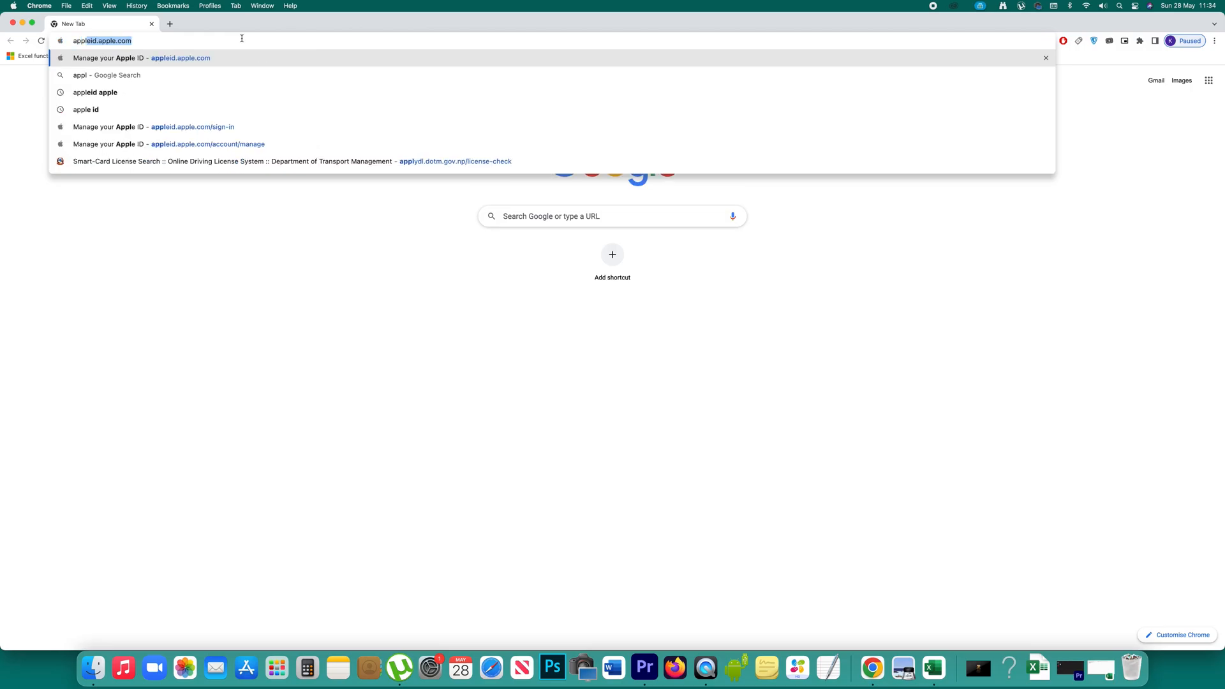
# Go to appleid.apple.com and enter the account's Apple ID email address.
pyautogui.click(192, 126)
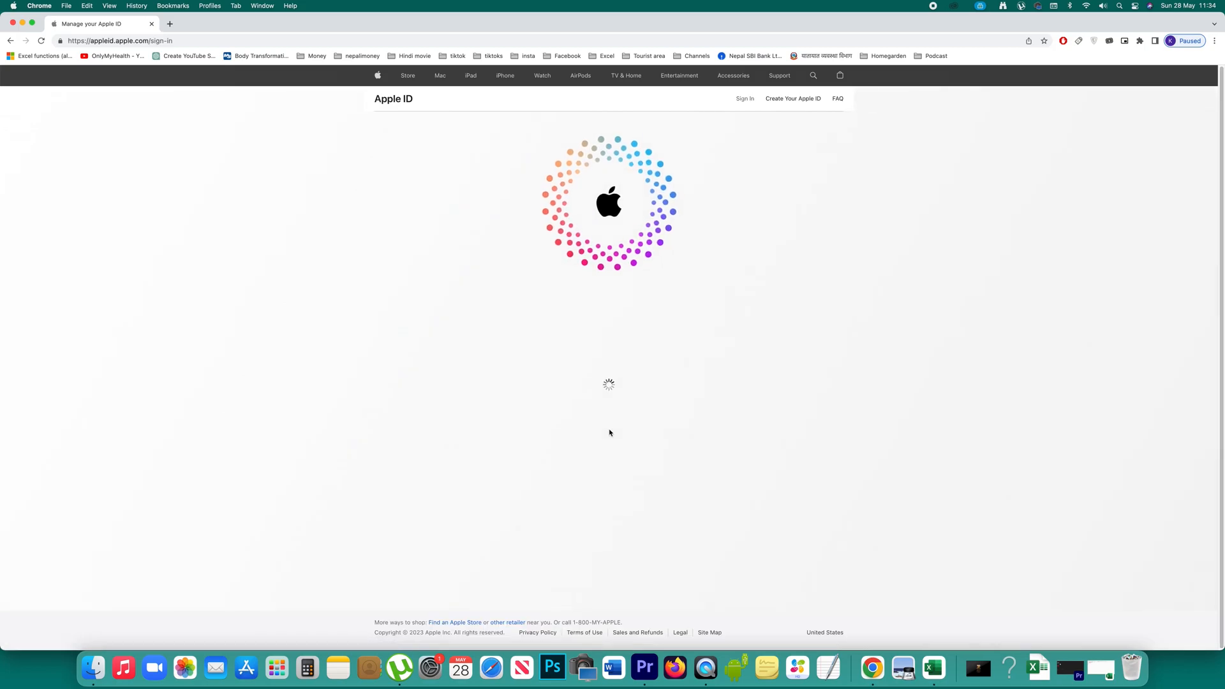
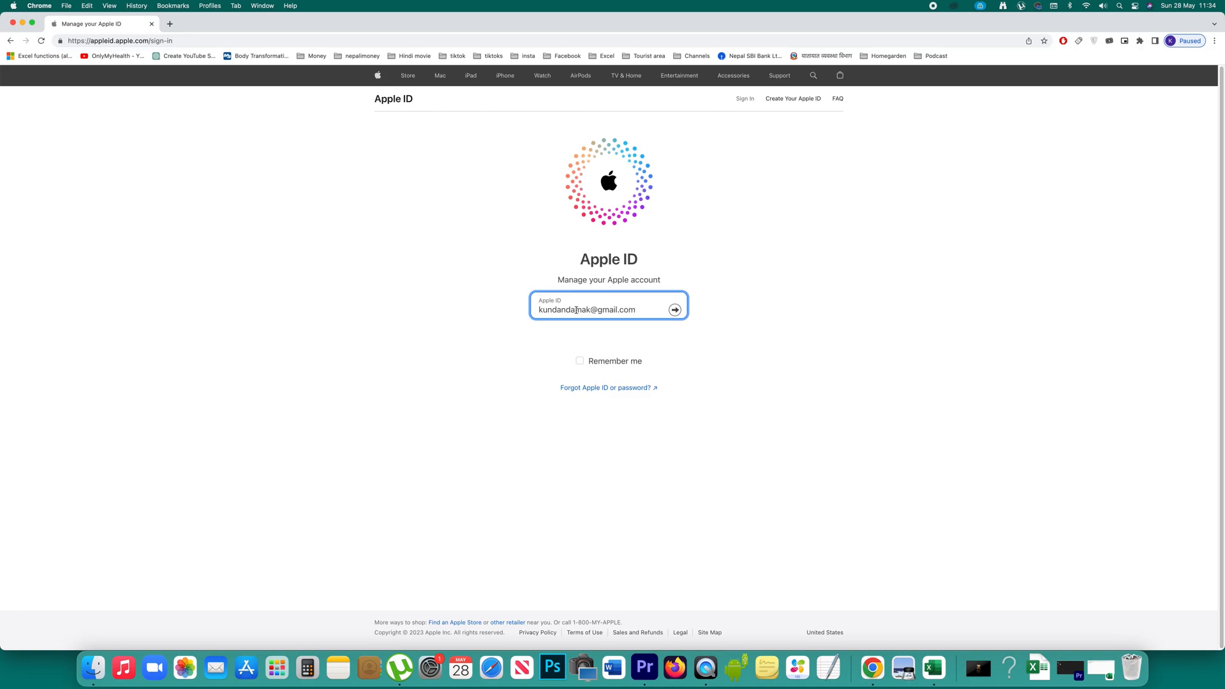
# Submit the Apple ID, then enter and submit the account password.
pyautogui.click(675, 309)
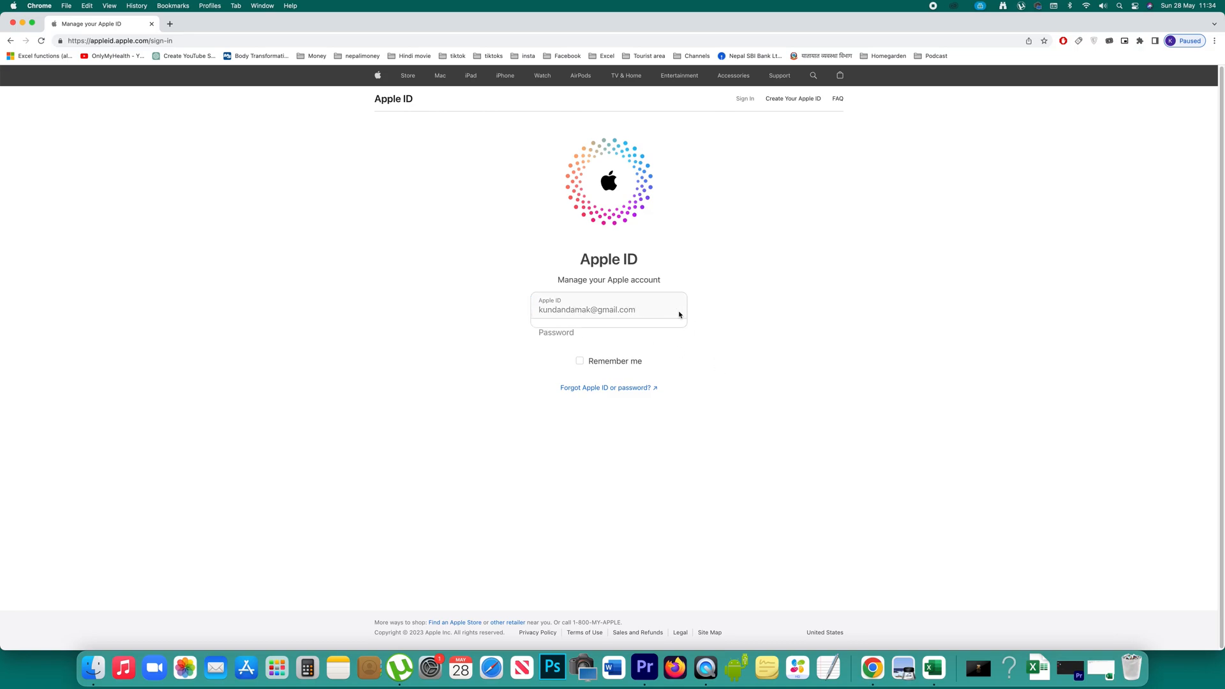
pyautogui.click(608, 335)
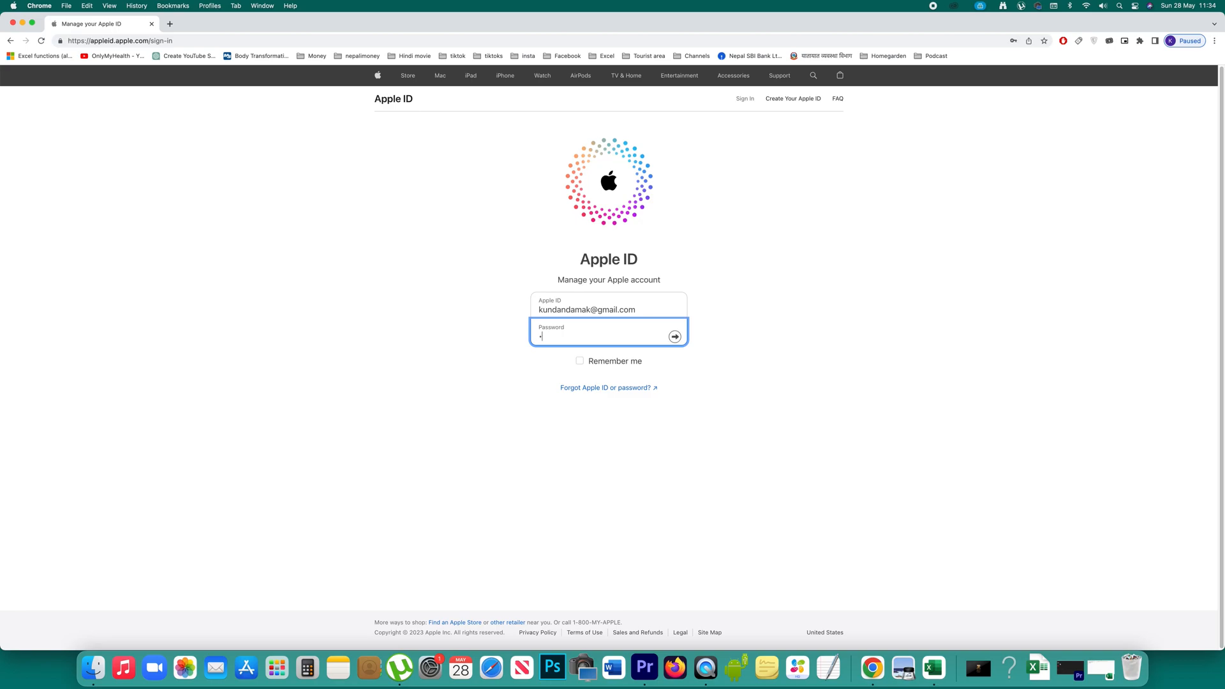
pyautogui.write('password')
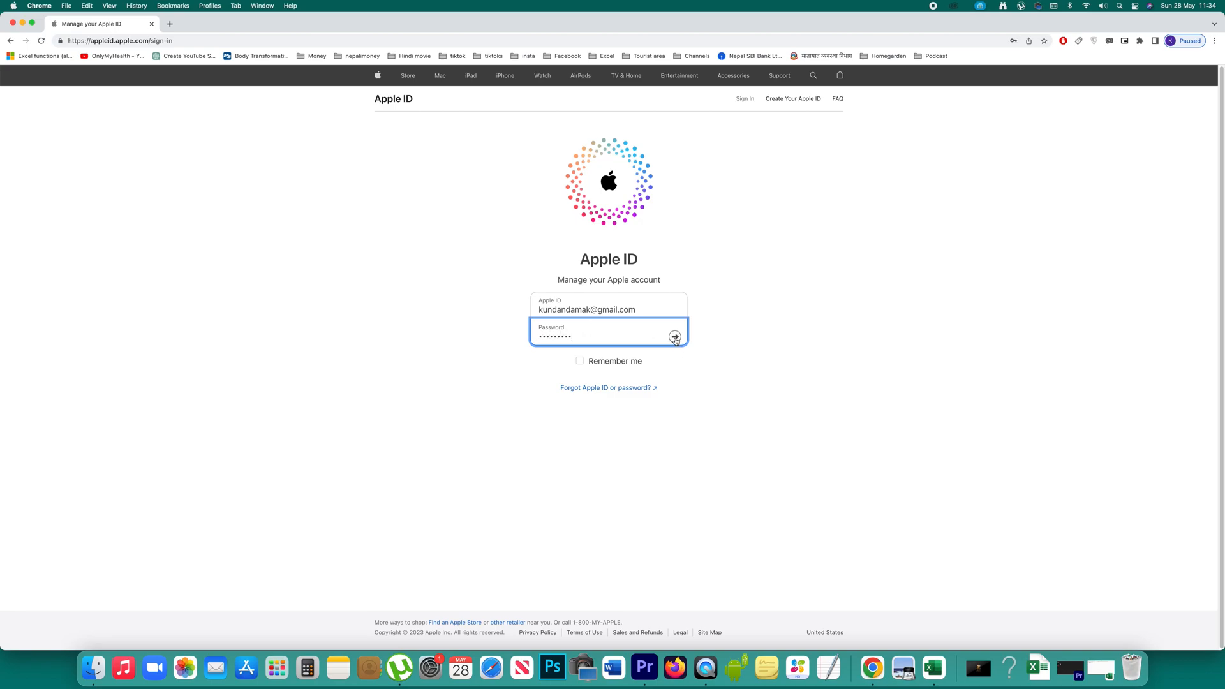
pyautogui.click(675, 337)
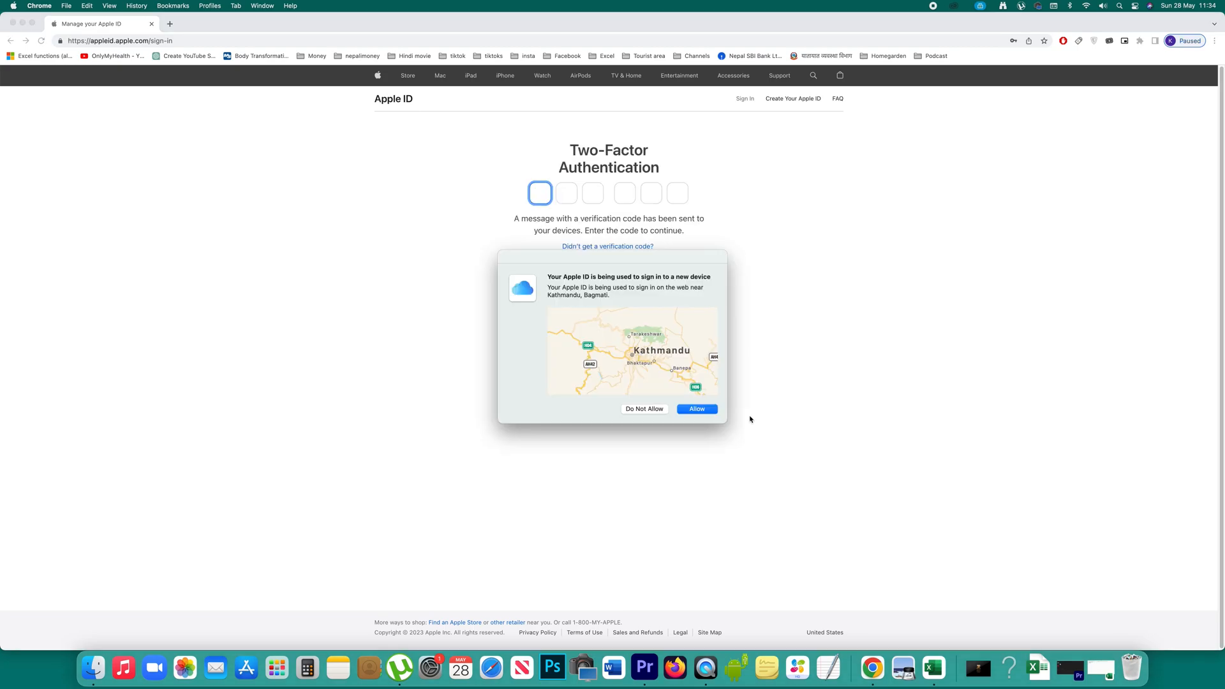
pyautogui.moveTo(701, 426)
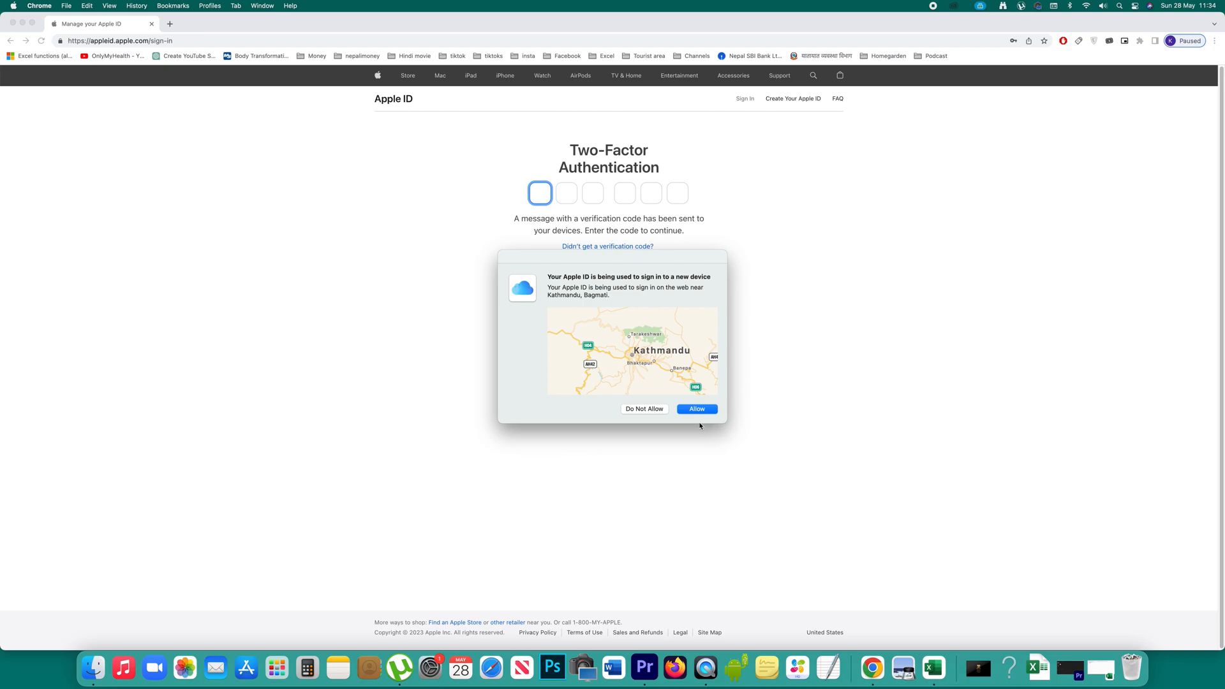
pyautogui.click(697, 409)
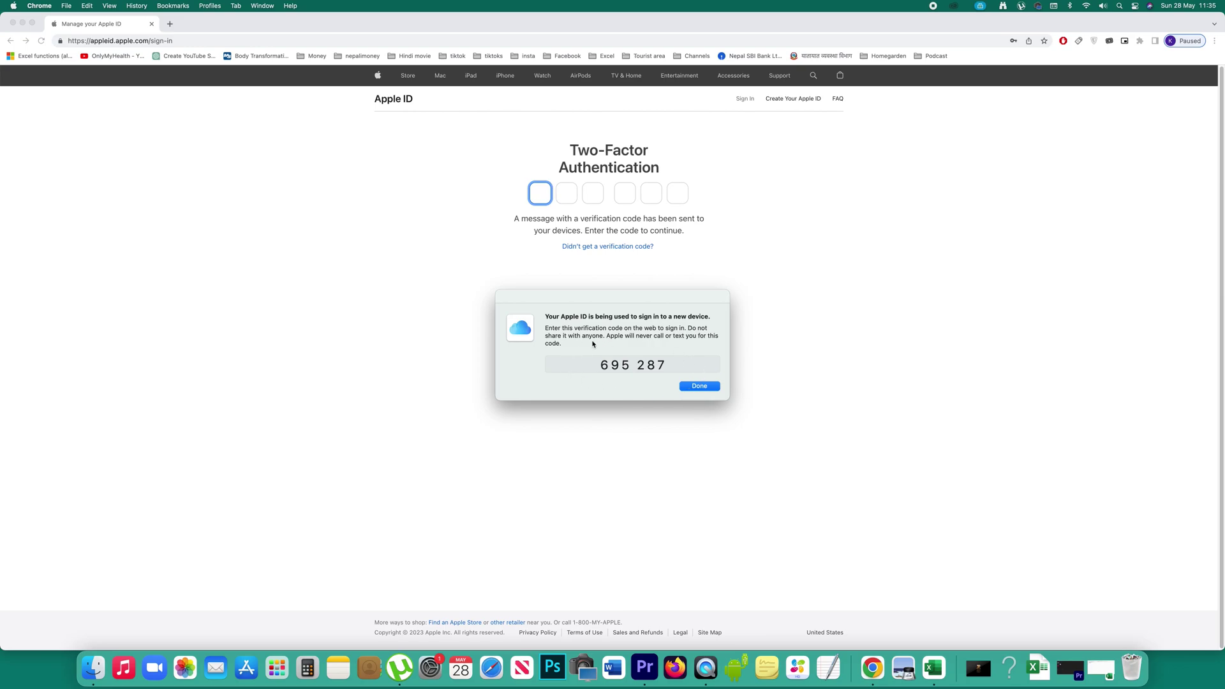
pyautogui.moveTo(596, 208)
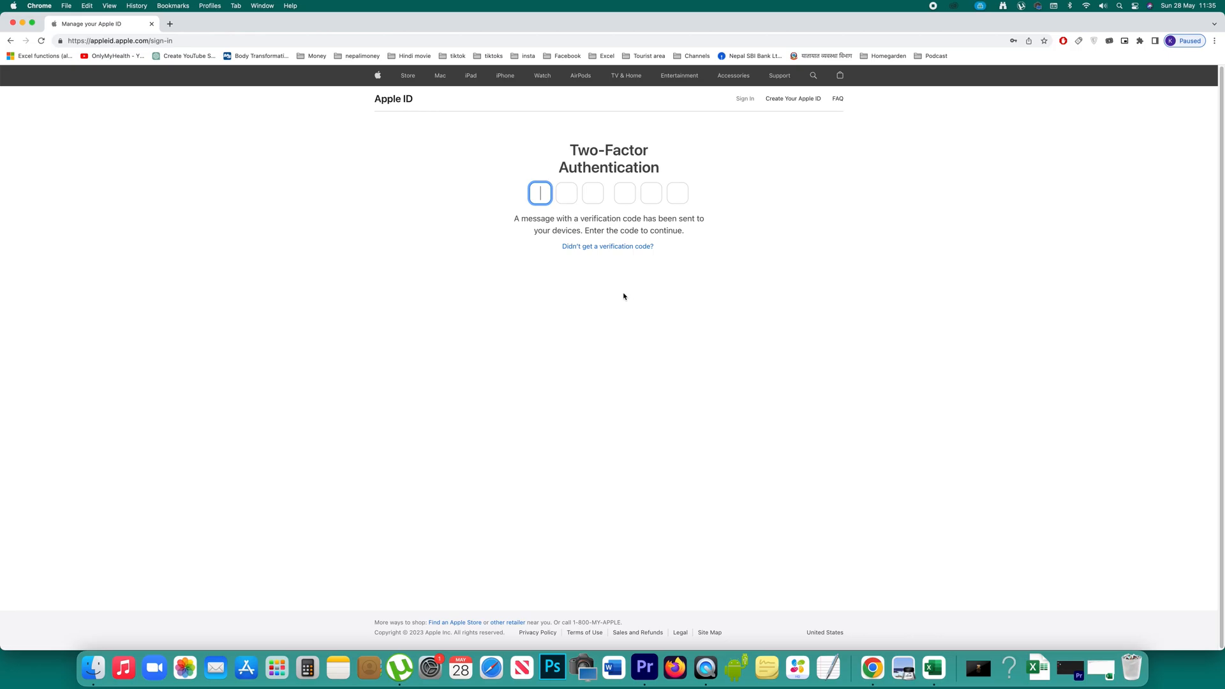
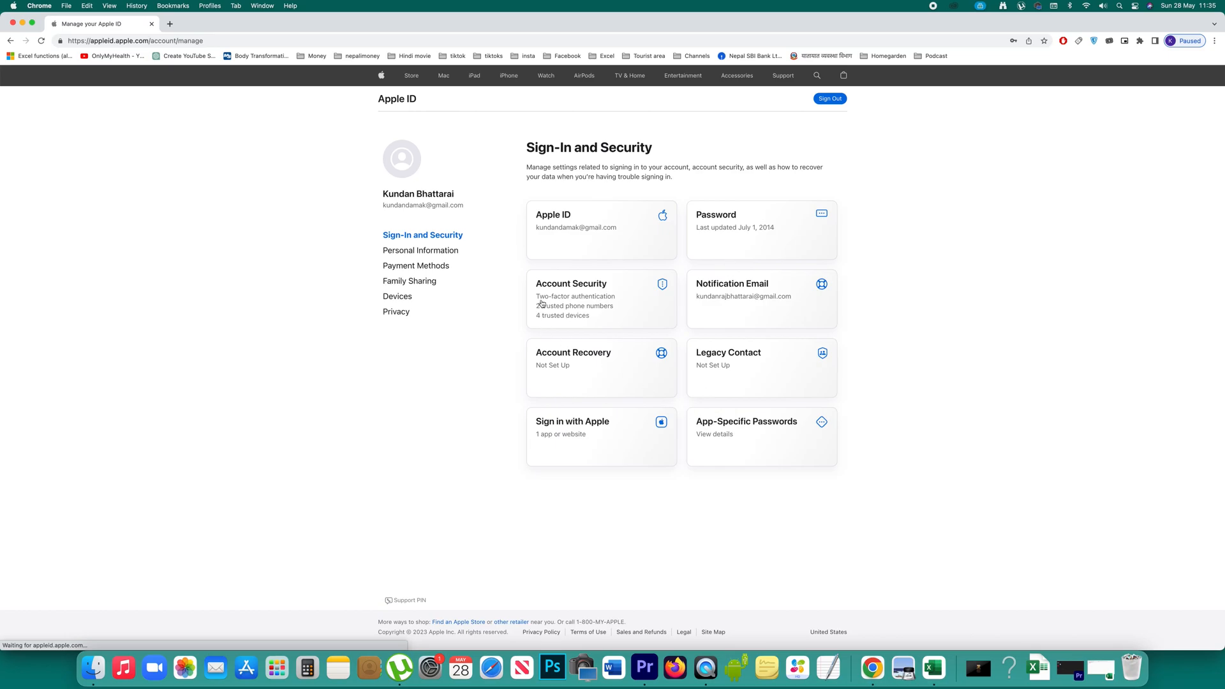
# In Account Security, remove the +977 trusted phone number and confirm the removal.
pyautogui.click(601, 298)
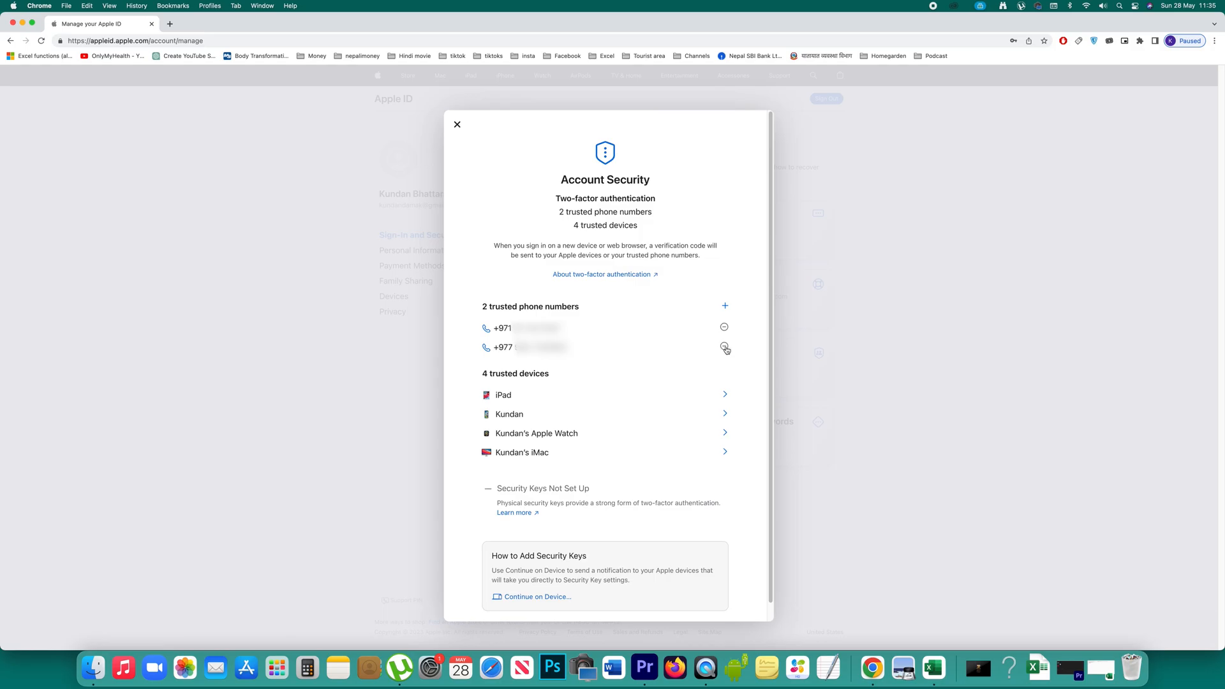
pyautogui.click(724, 348)
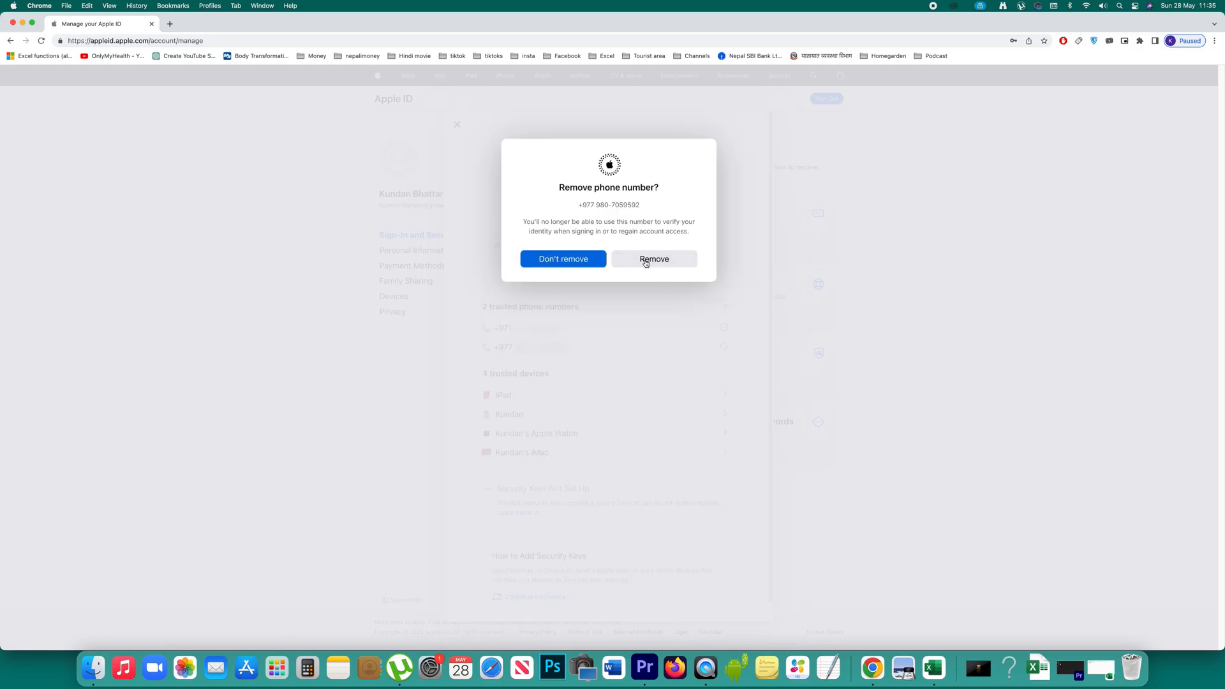
pyautogui.click(654, 259)
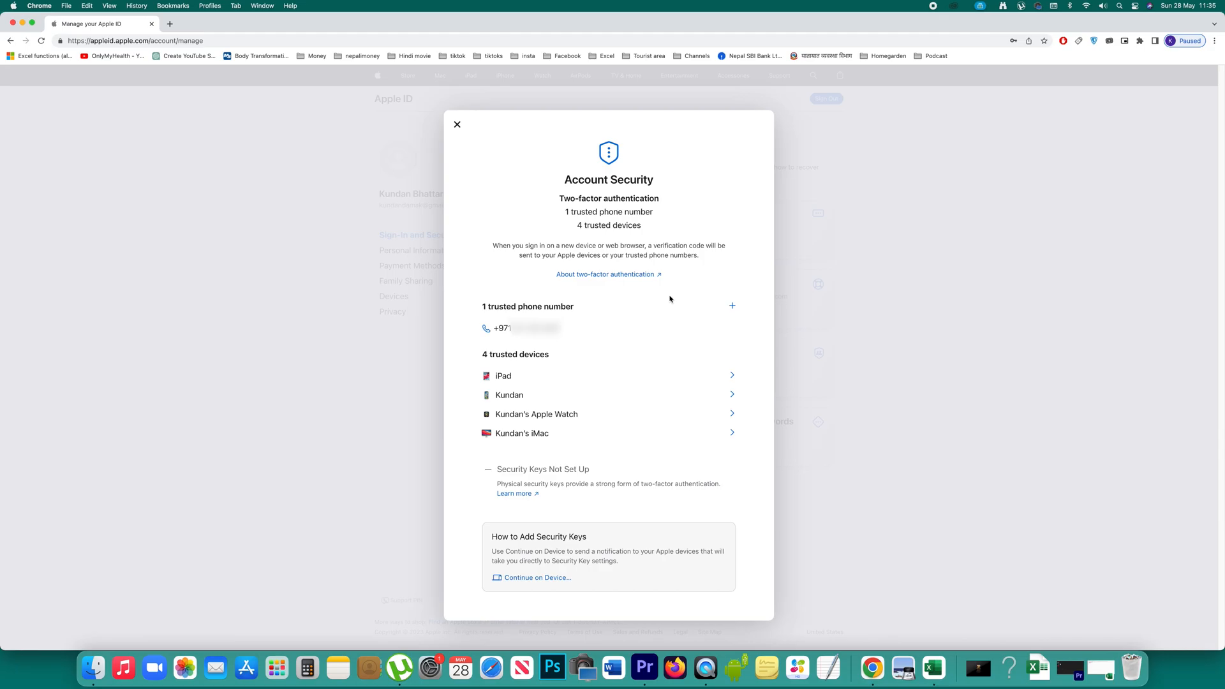
pyautogui.moveTo(733, 306)
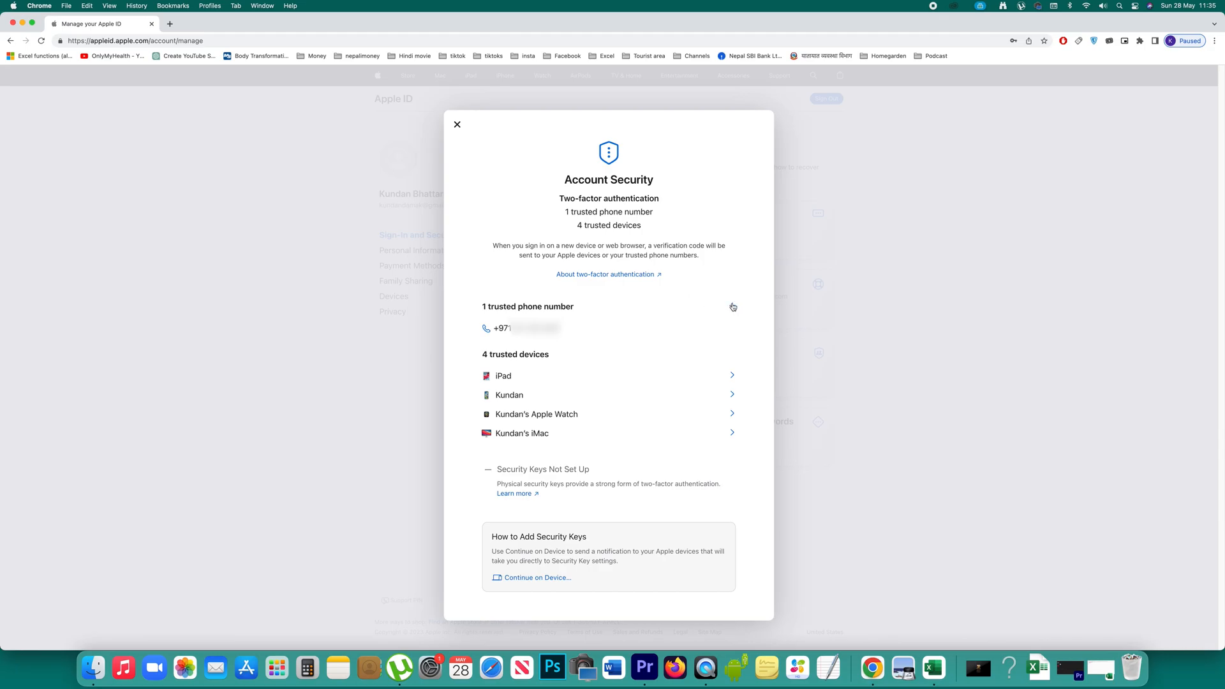
# Add a new trusted phone number with country Nepal (+977), verified by text message, and continue.
pyautogui.click(734, 306)
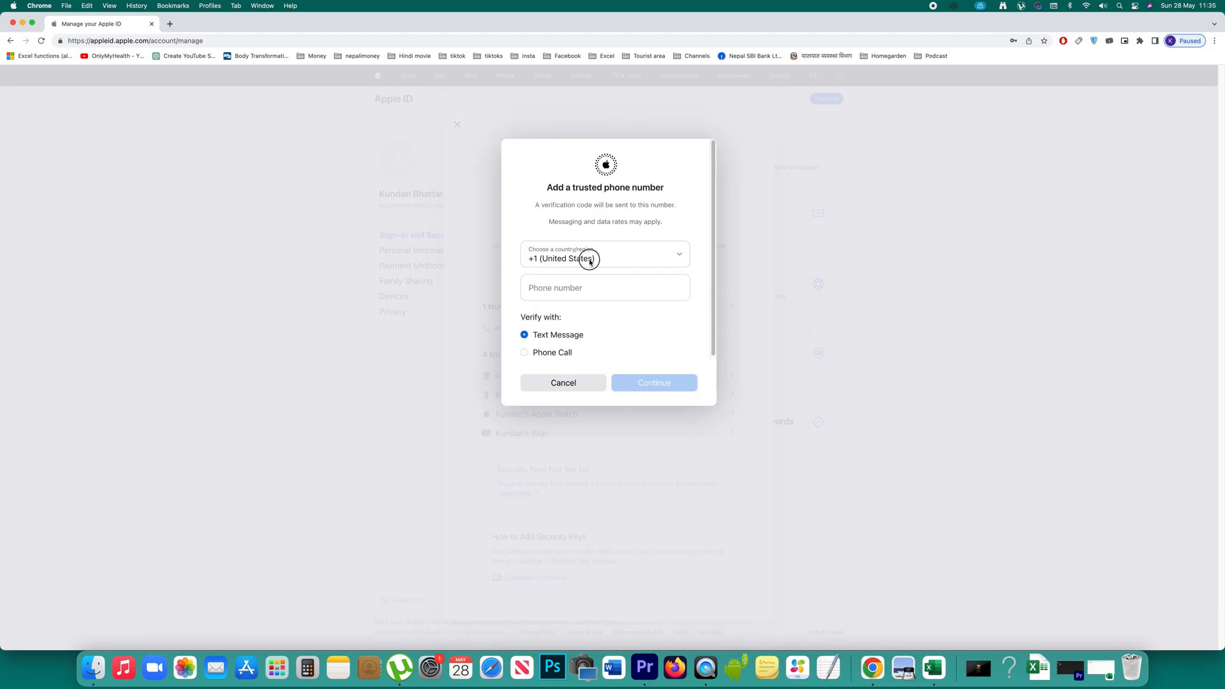
pyautogui.click(605, 253)
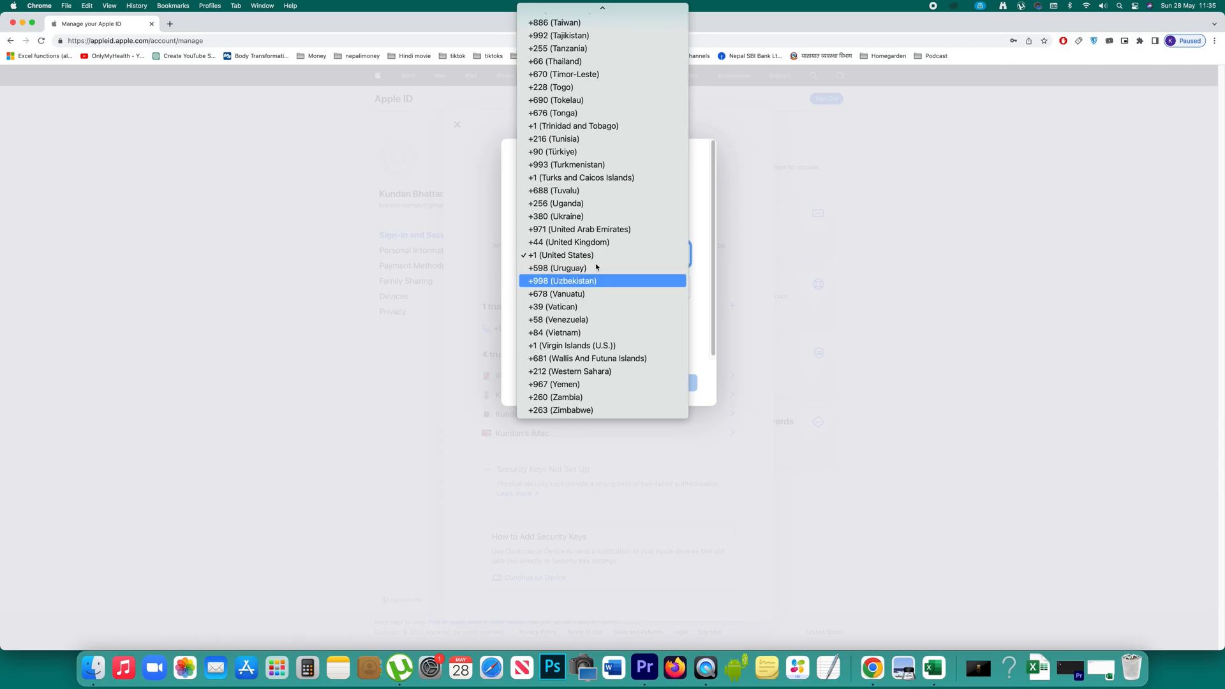
pyautogui.click(559, 255)
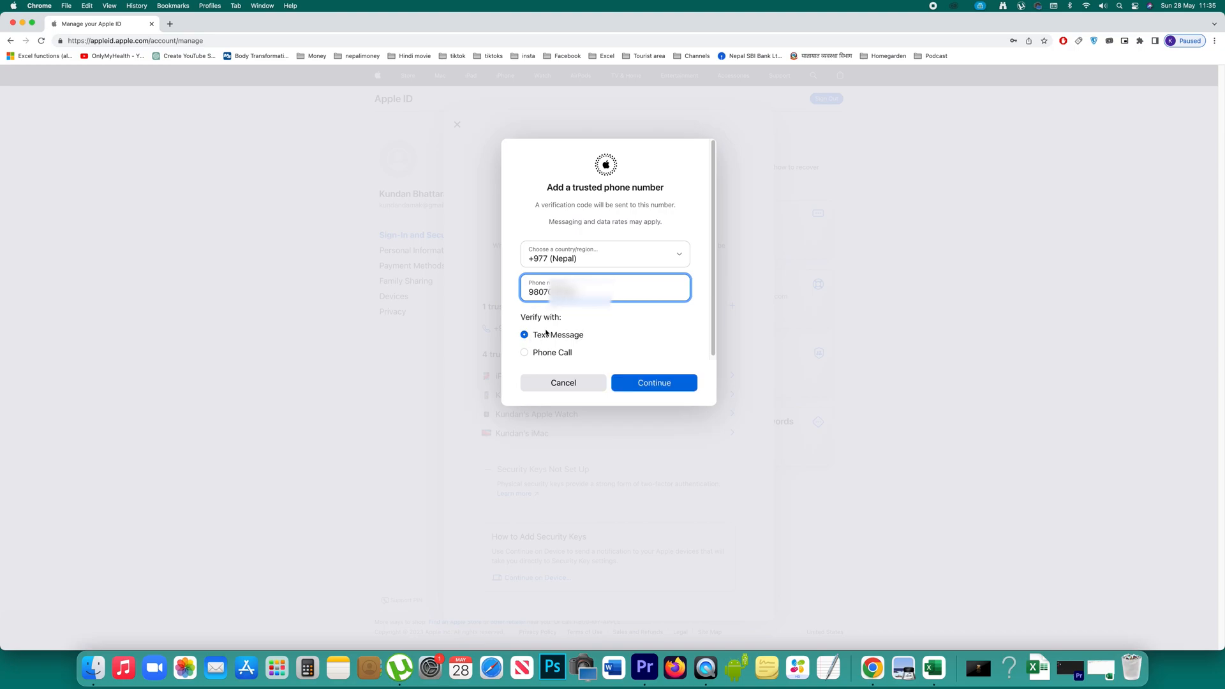
pyautogui.moveTo(528, 350)
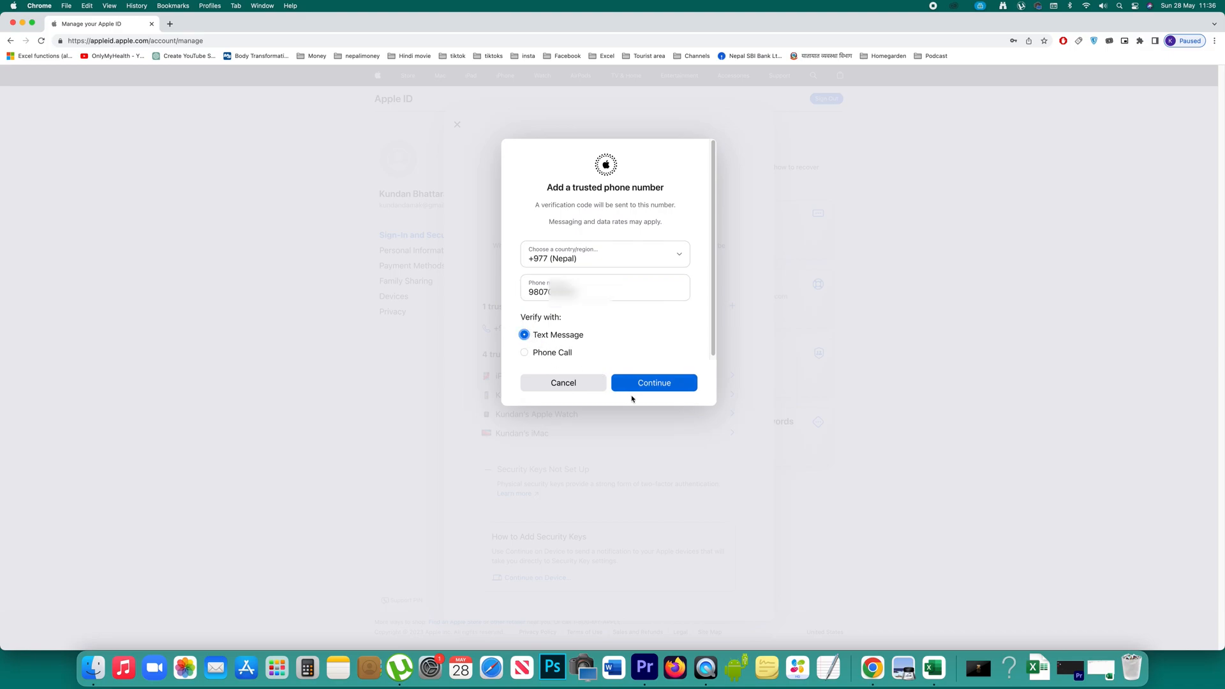
pyautogui.click(654, 383)
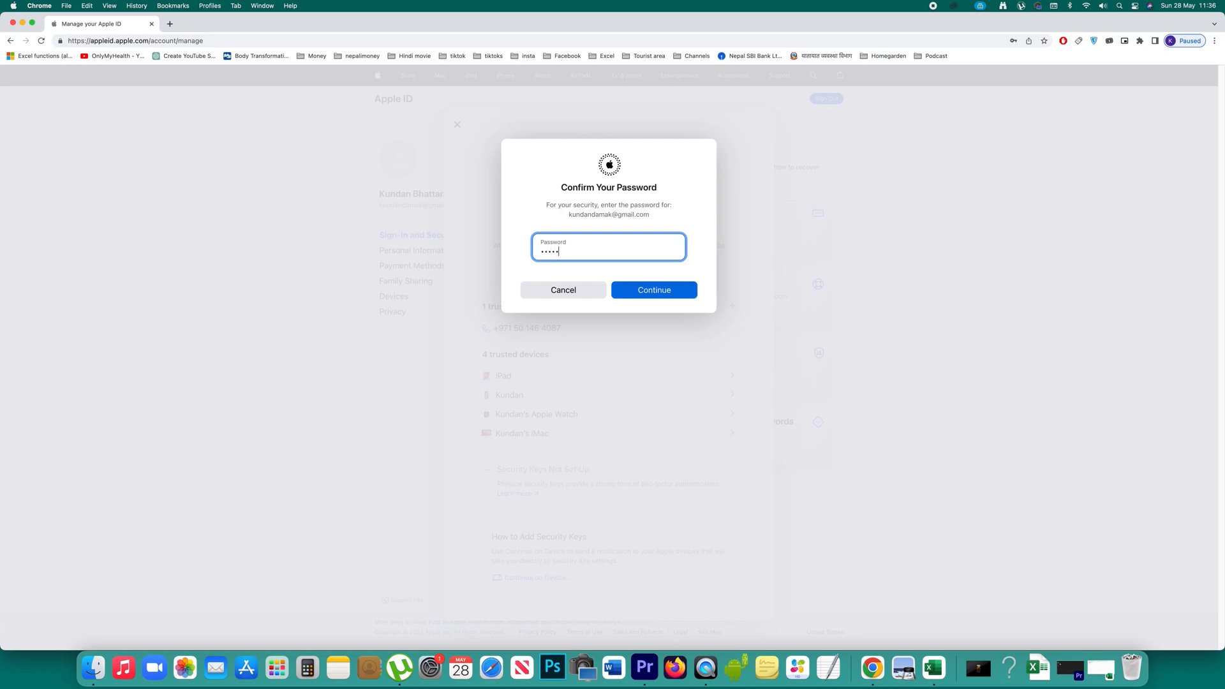
# Confirm the account password to continue adding the number.
pyautogui.click(654, 290)
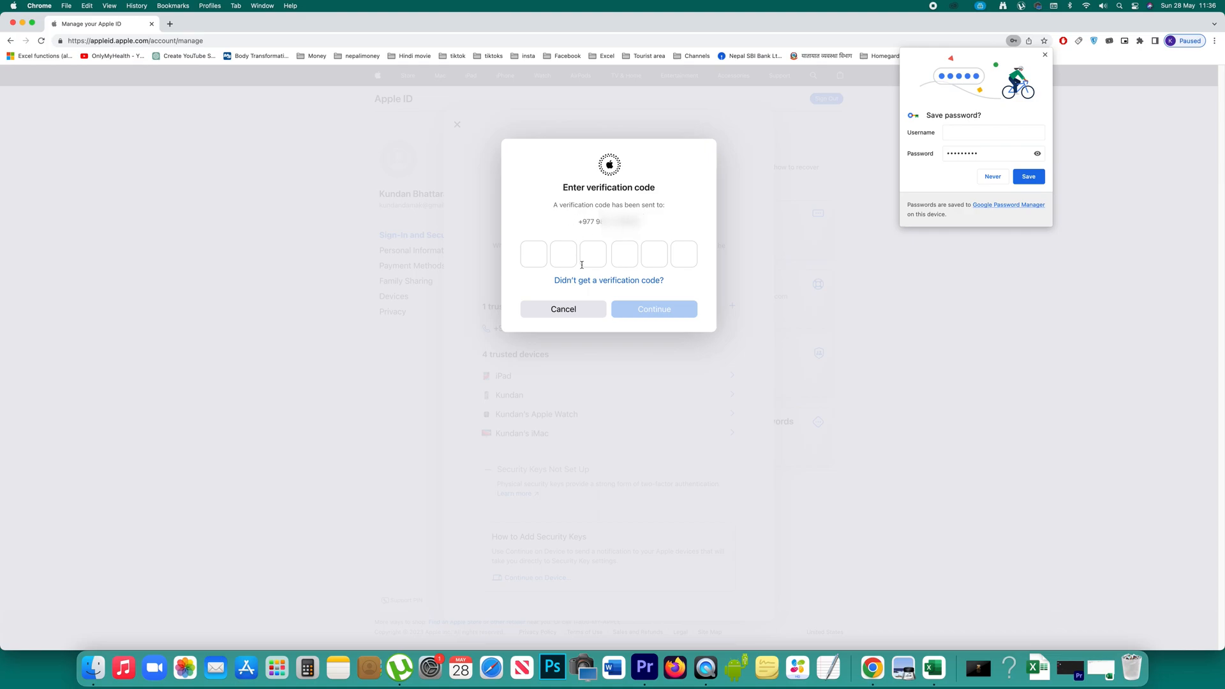
pyautogui.click(533, 254)
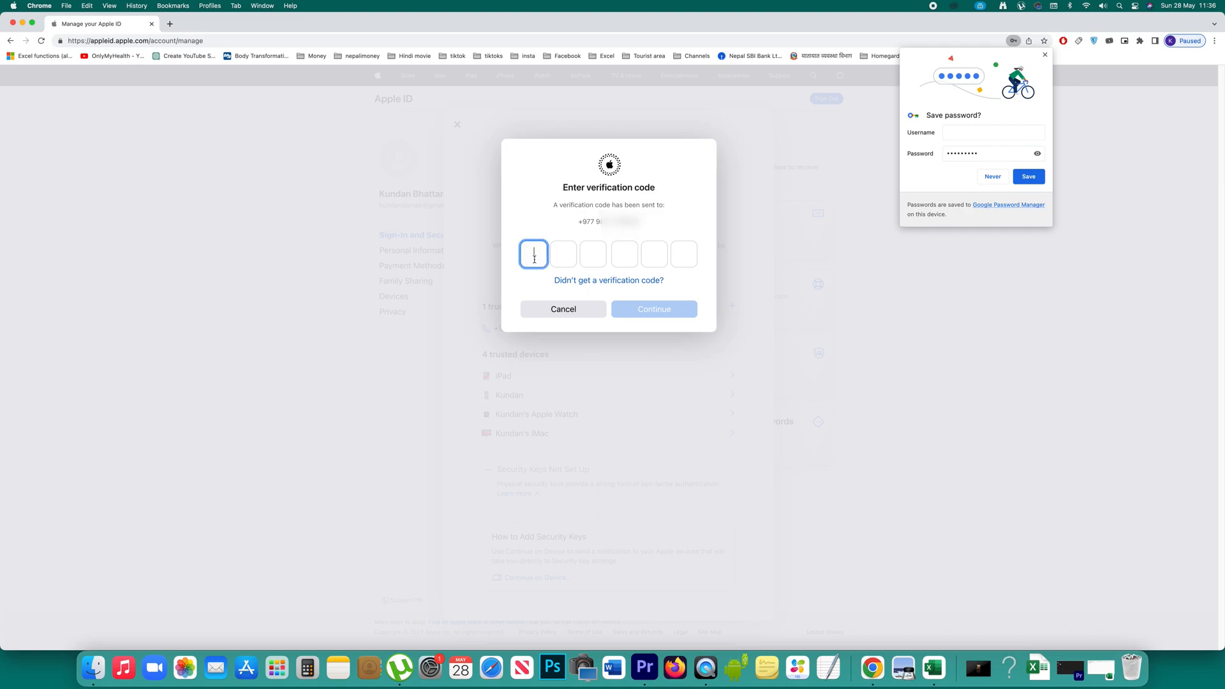
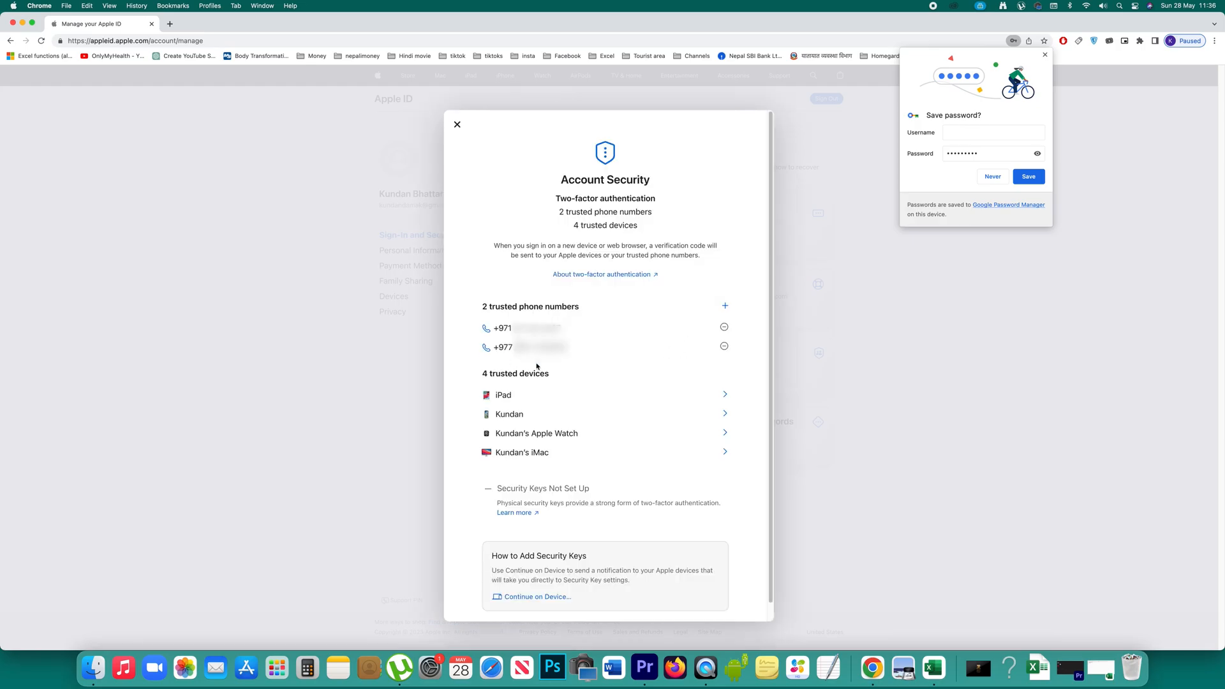
pyautogui.moveTo(492, 351)
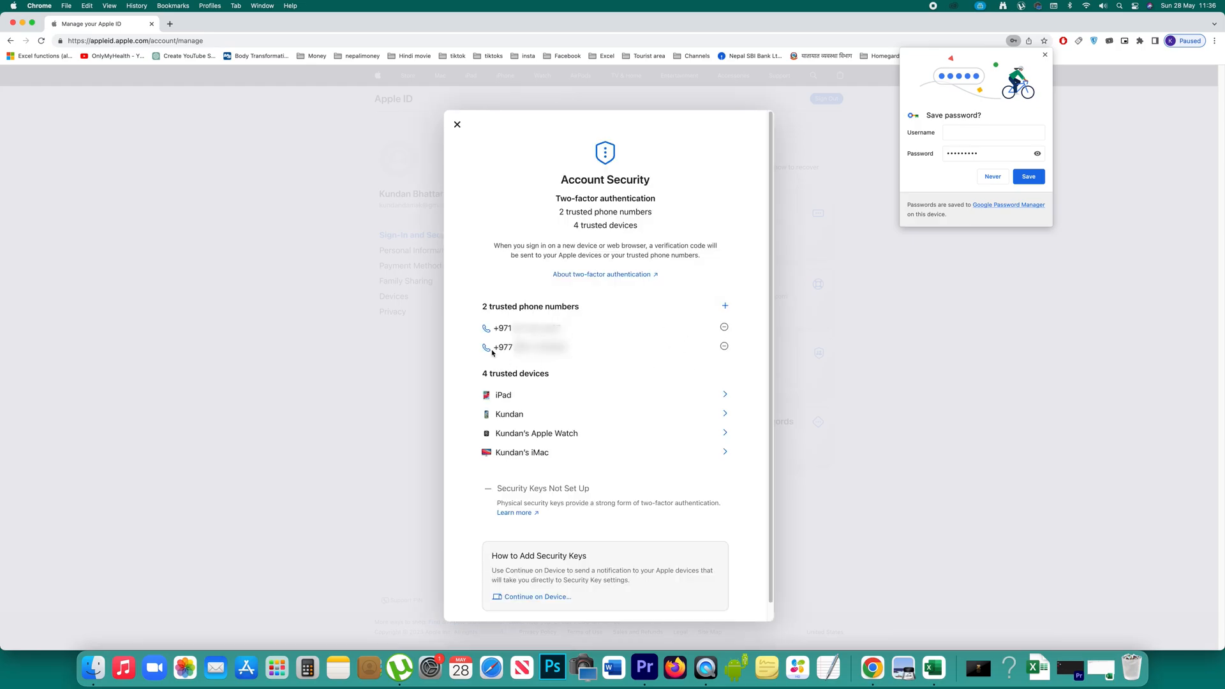